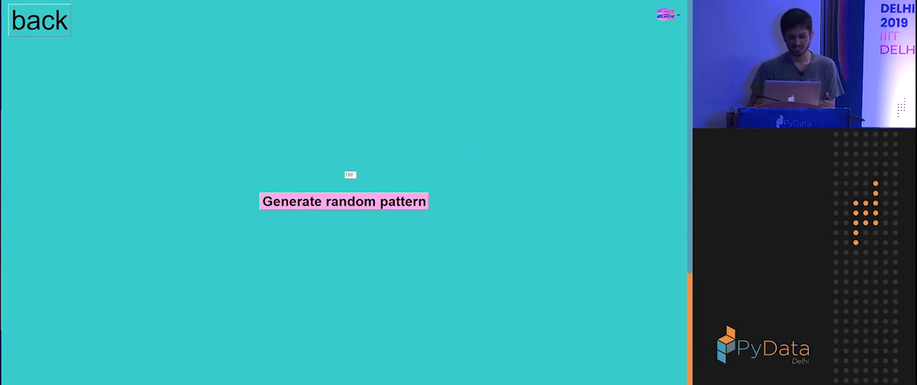
# Return from the random pattern page to the home menu with Notes, Patterns, Songs, Playground and Keypad
pyautogui.click(39, 20)
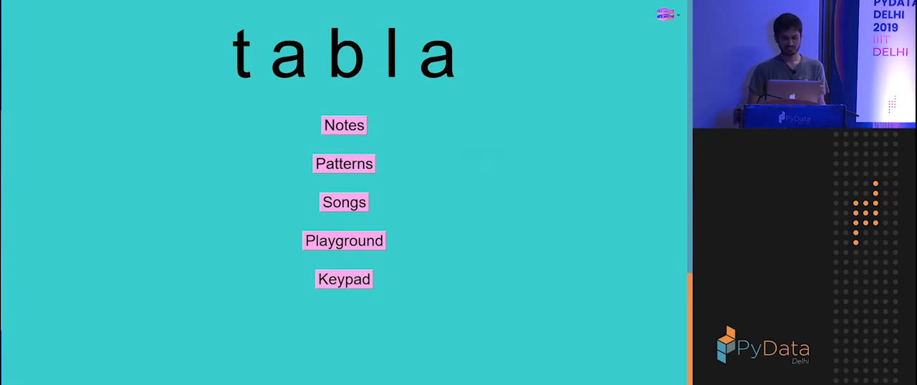
# Visit the random pattern generator, then leave the app for the Demo slide showing its glitch.me address
pyautogui.click(344, 163)
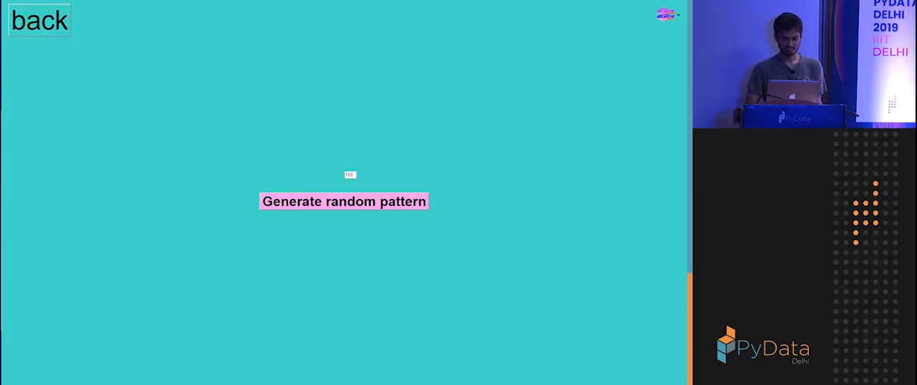
pyautogui.click(38, 20)
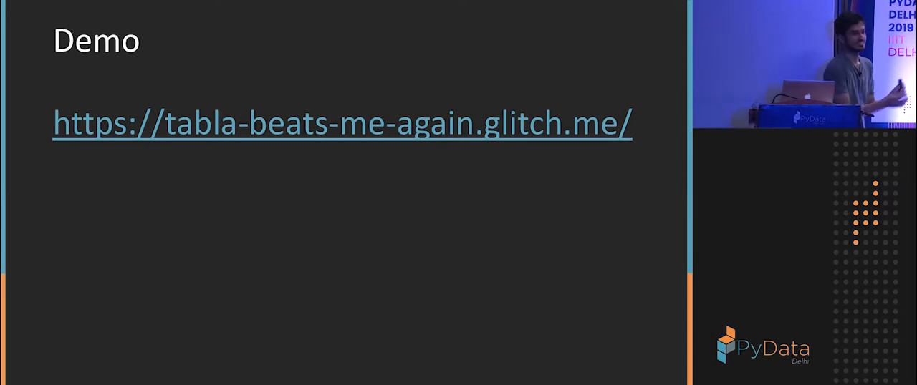
pyautogui.click(341, 122)
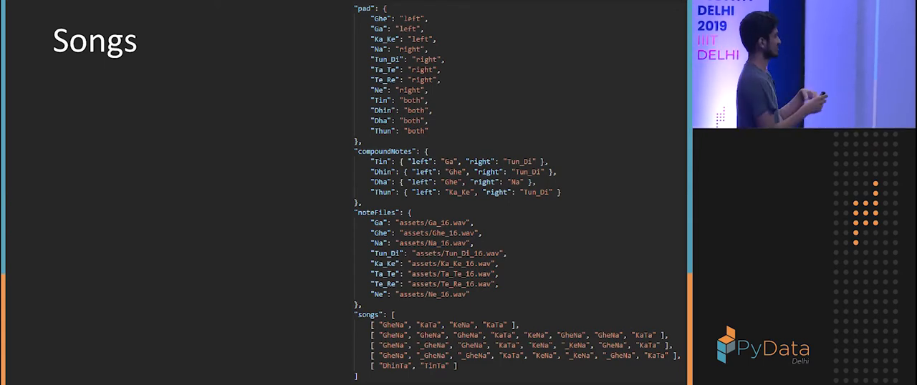
# Advance through the Samples and music slide to the p5.js architecture slide listing preload(), setup() and draw()
pyautogui.press('right')
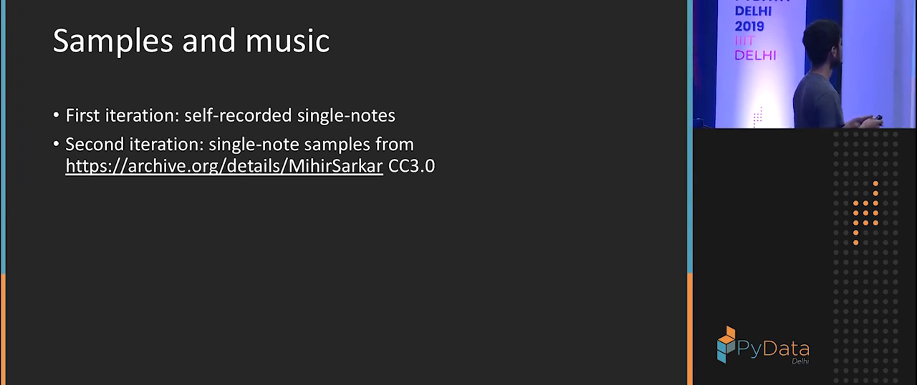
pyautogui.press('Right')
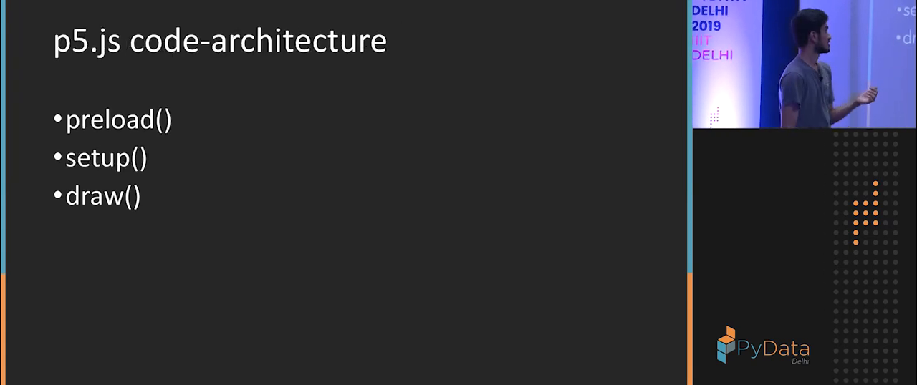